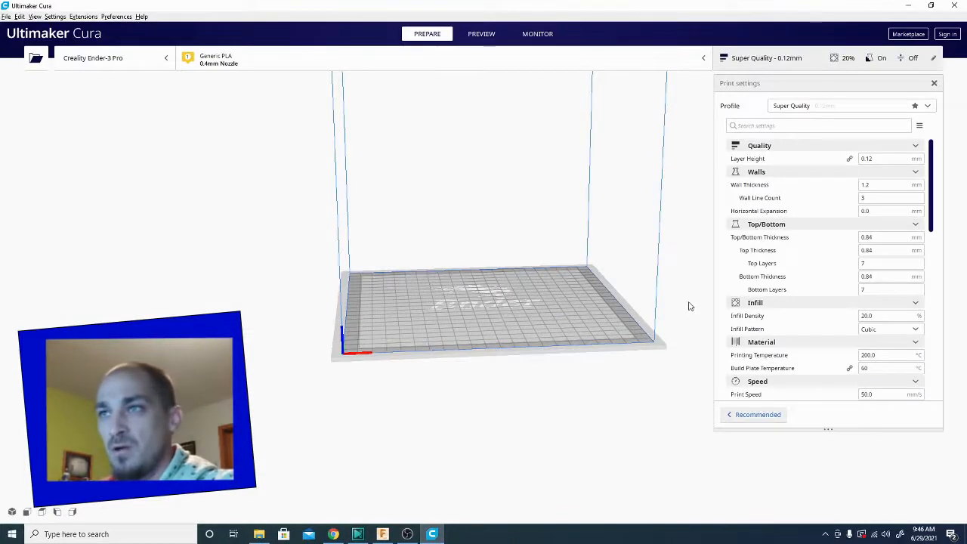
mouse_move(414, 187)
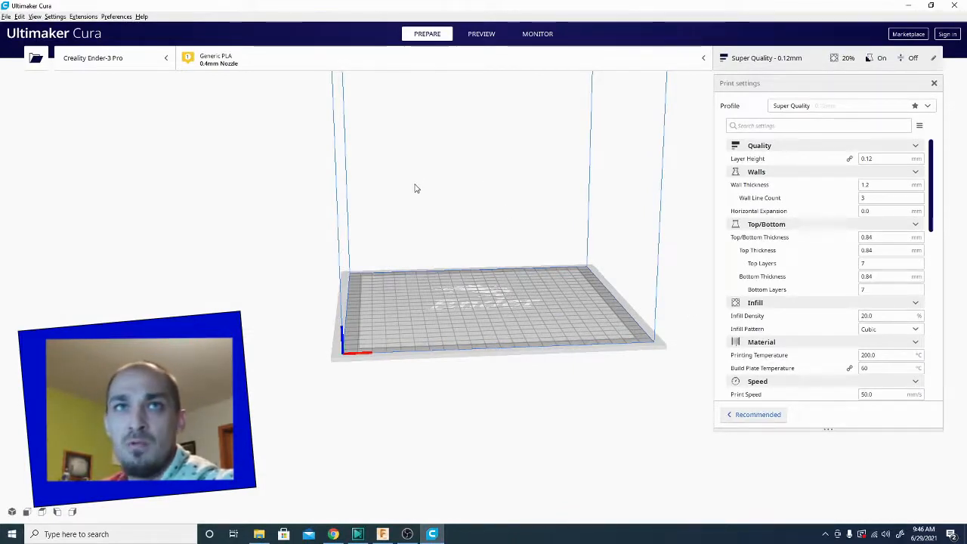
- Bring up Manage Printers from the Settings menu, showing the Creality Ender-3 Pro
click(54, 15)
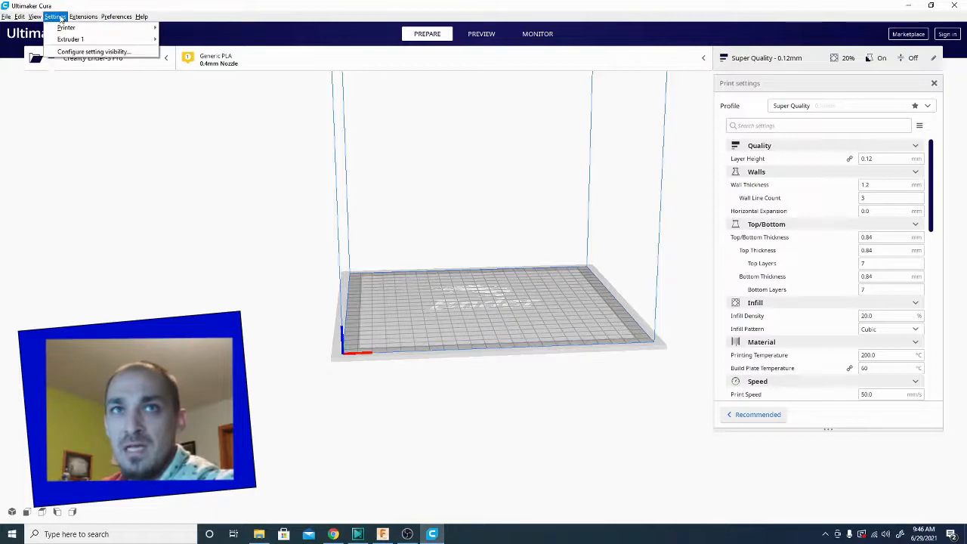
mouse_move(67, 28)
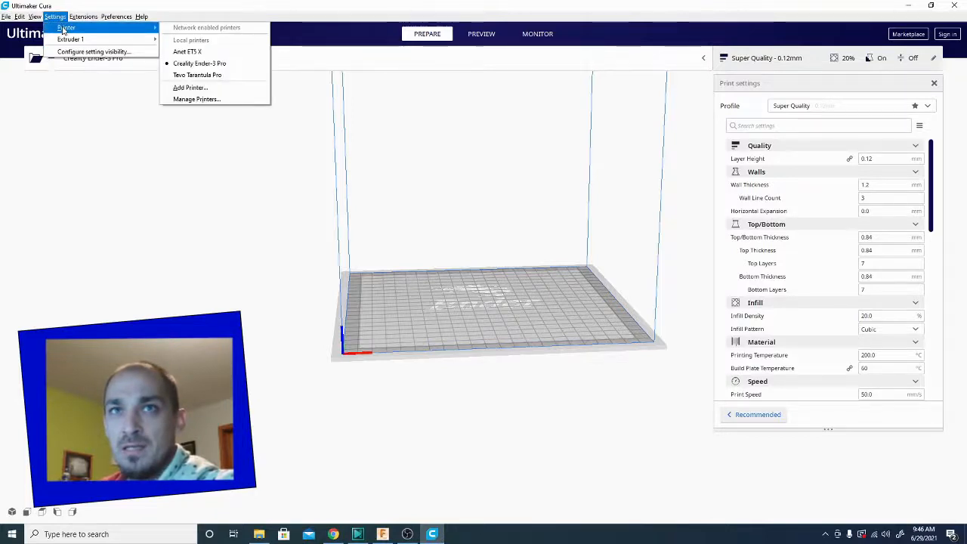
mouse_move(197, 100)
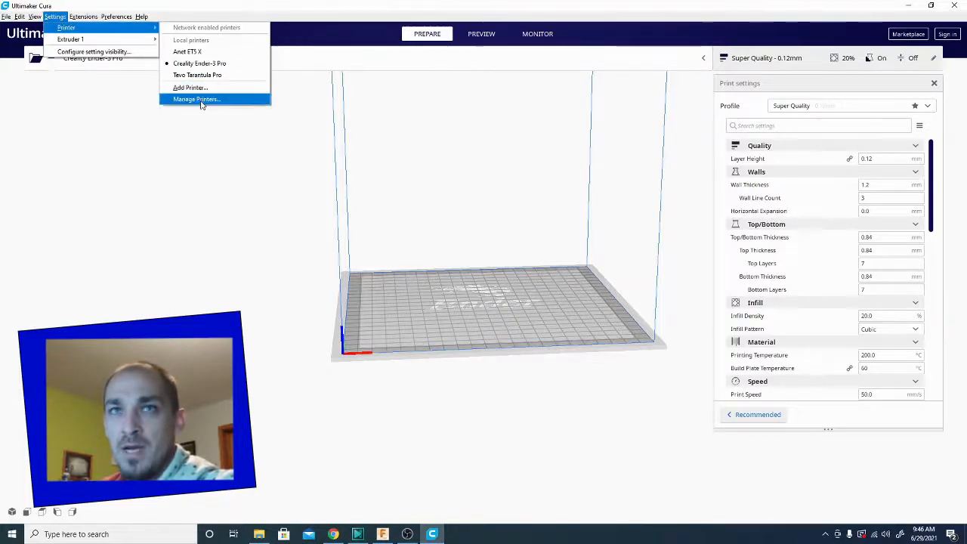
click(197, 99)
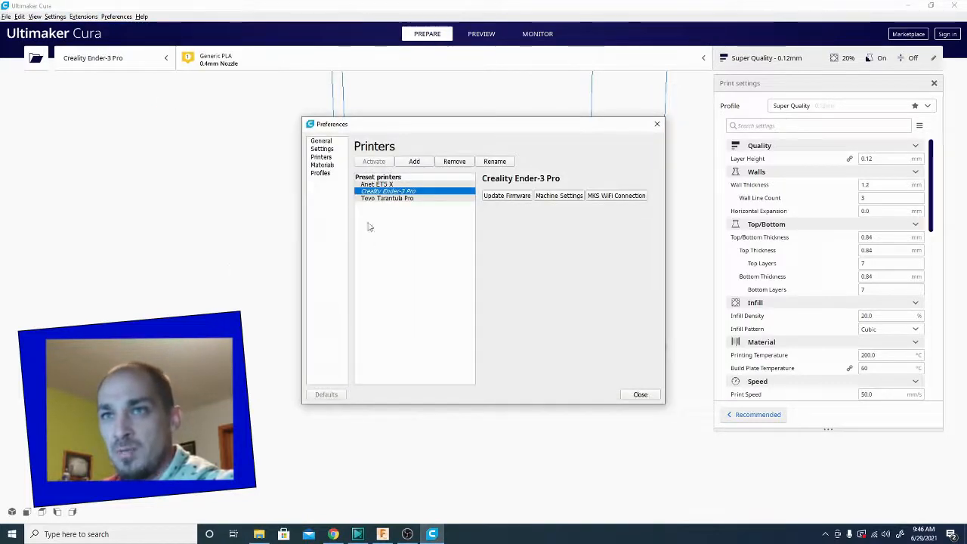
mouse_move(558, 286)
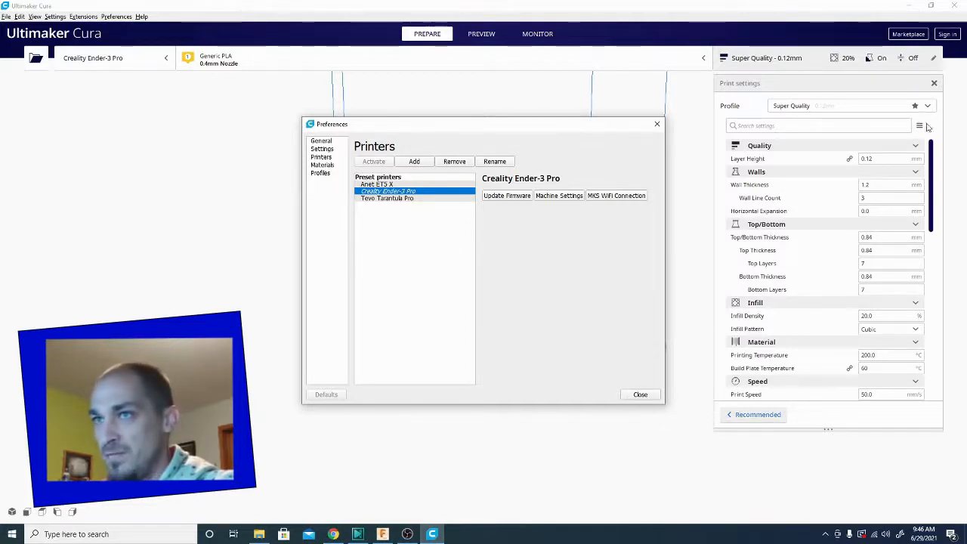
- Show Manage Profiles from the Profile dropdown, then head to the Materials page
click(641, 393)
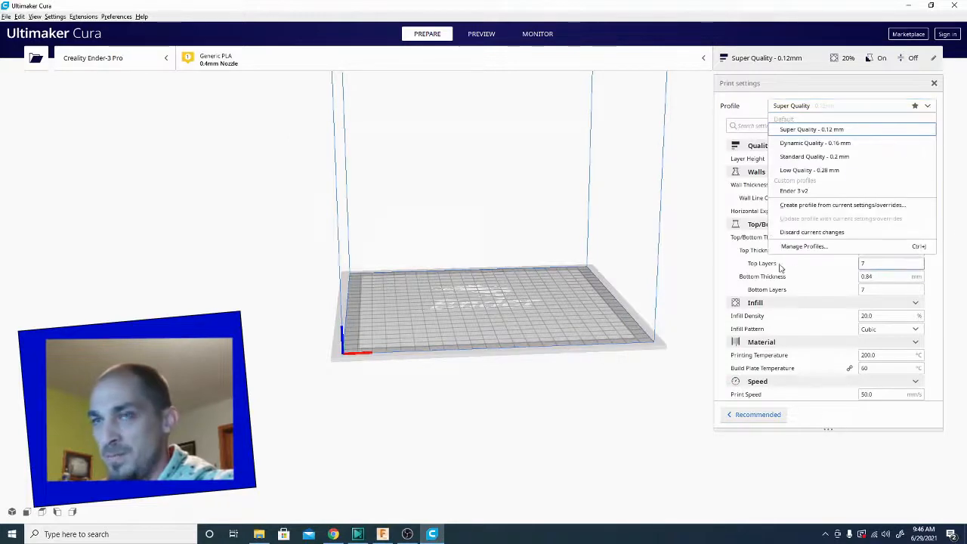
click(804, 246)
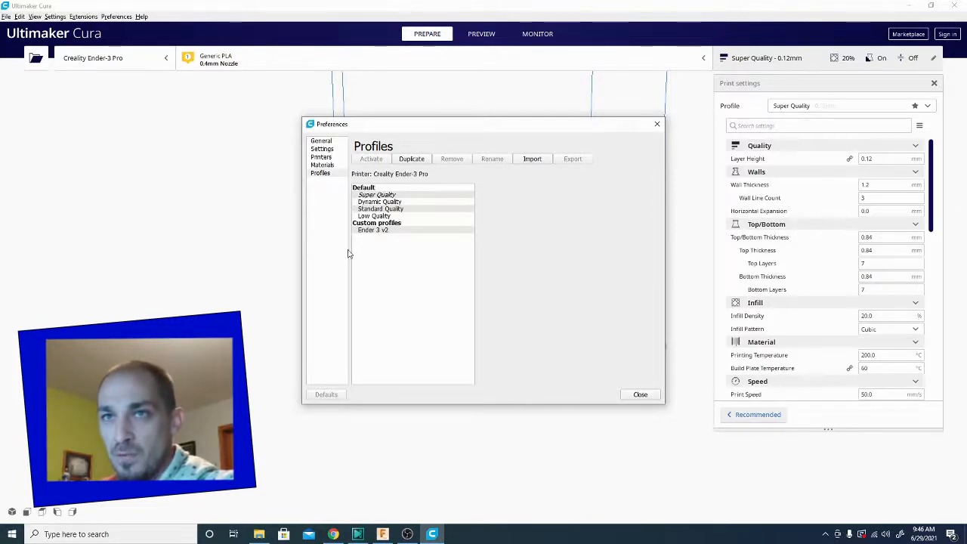
mouse_move(375, 240)
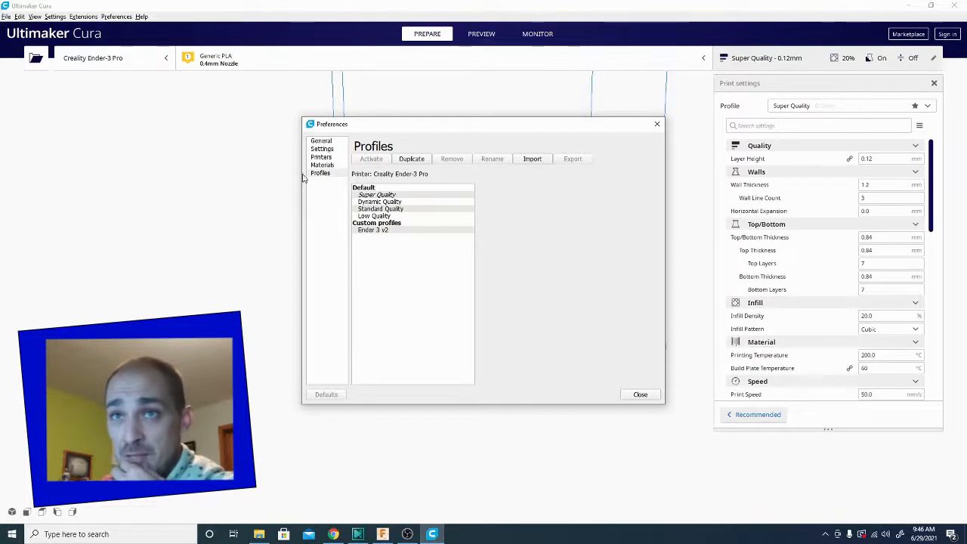
click(322, 165)
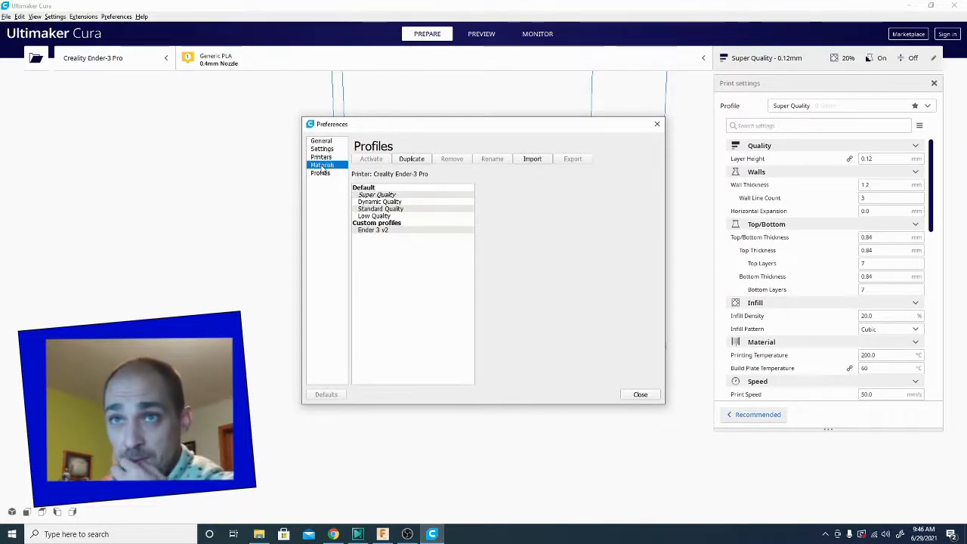
- Create a new Custom Material (PLA, 1.75 mm) on the Materials page
click(321, 165)
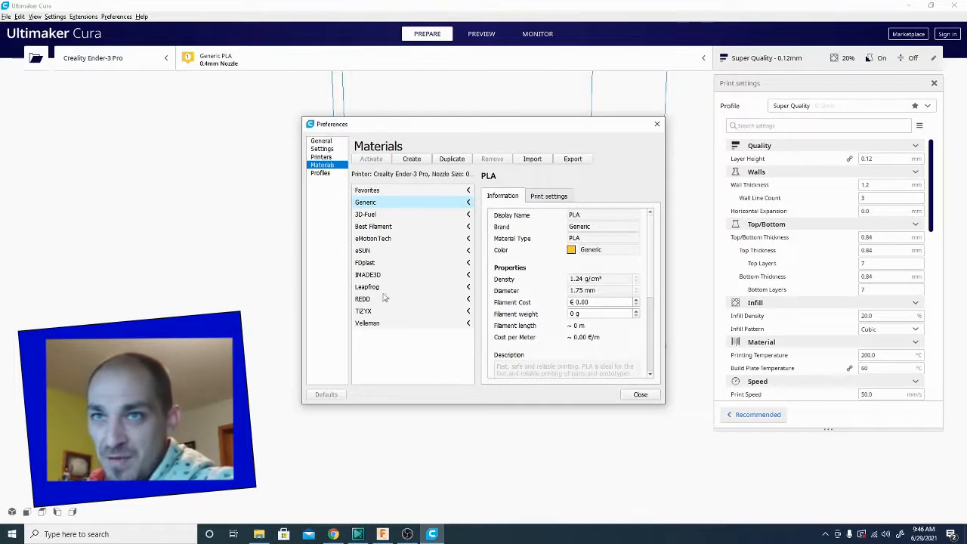
mouse_move(411, 217)
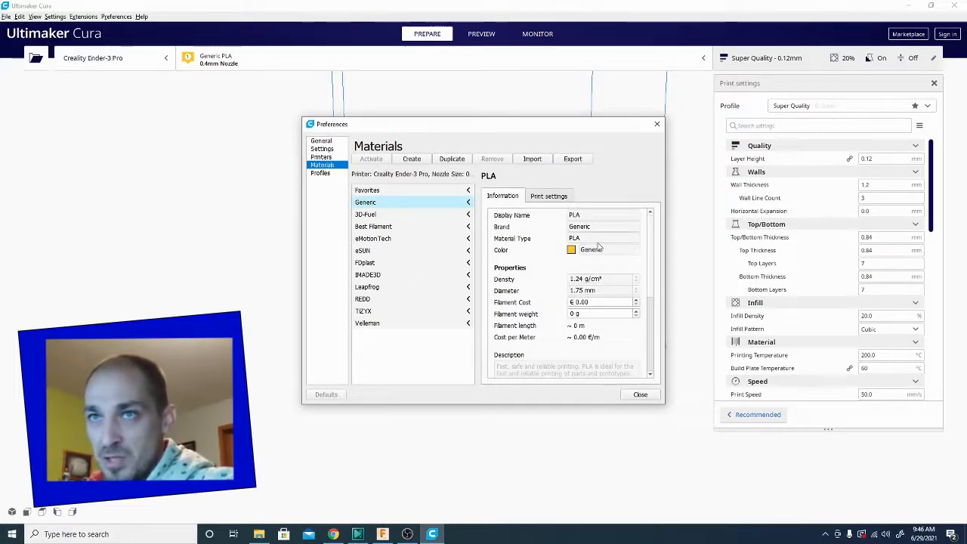
click(411, 158)
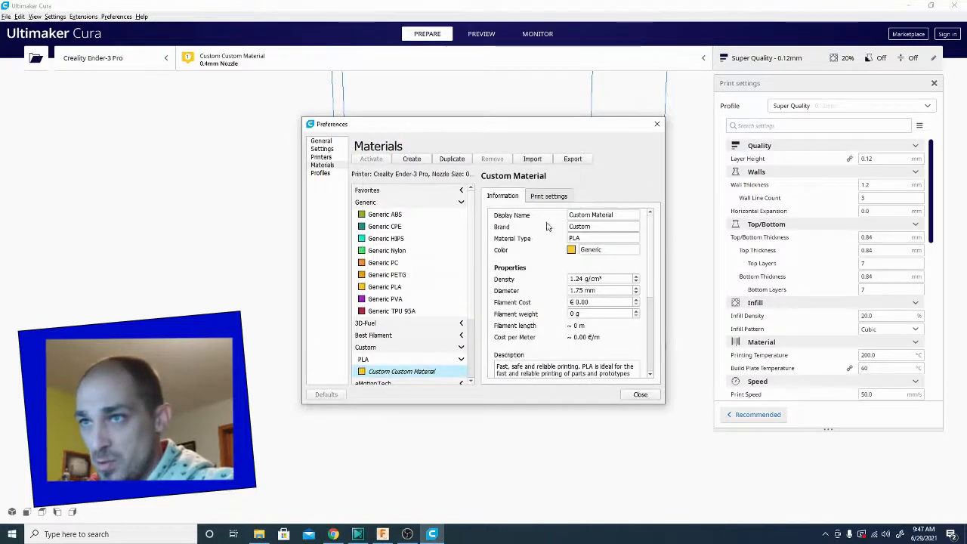
scroll(down, 3)
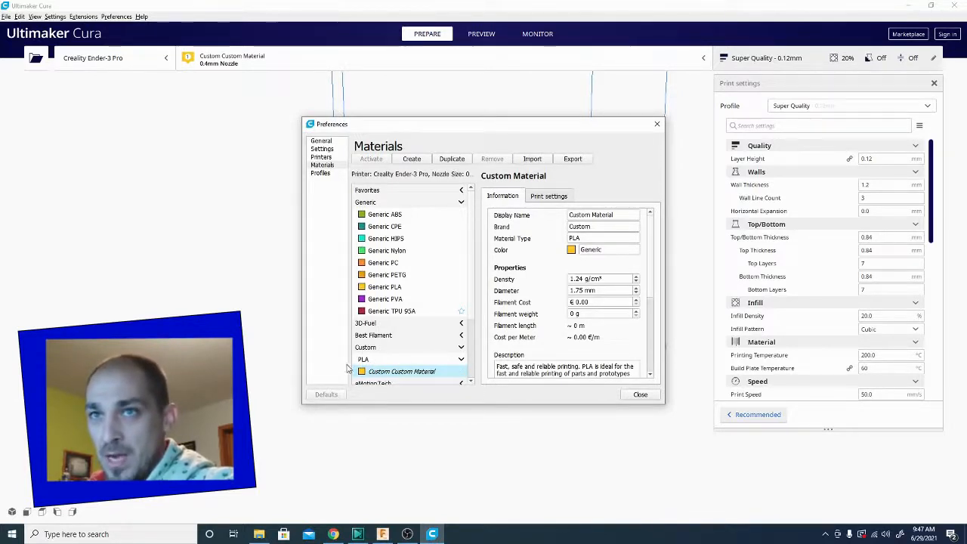
mouse_move(383, 208)
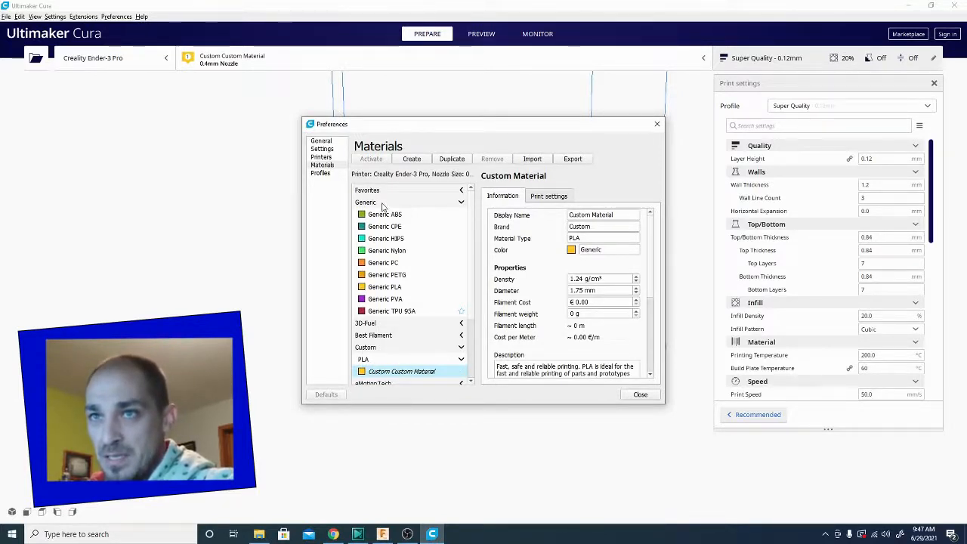
mouse_move(466, 205)
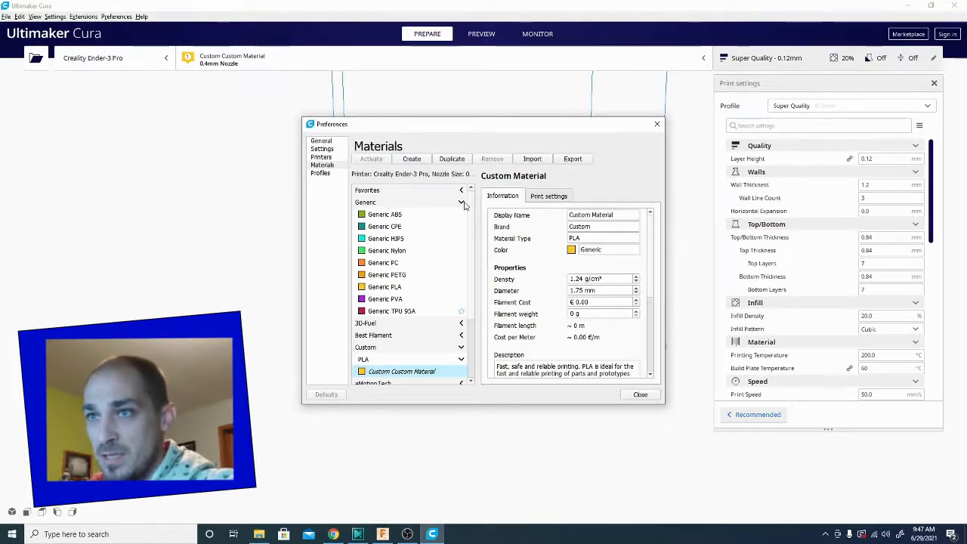
mouse_move(653, 284)
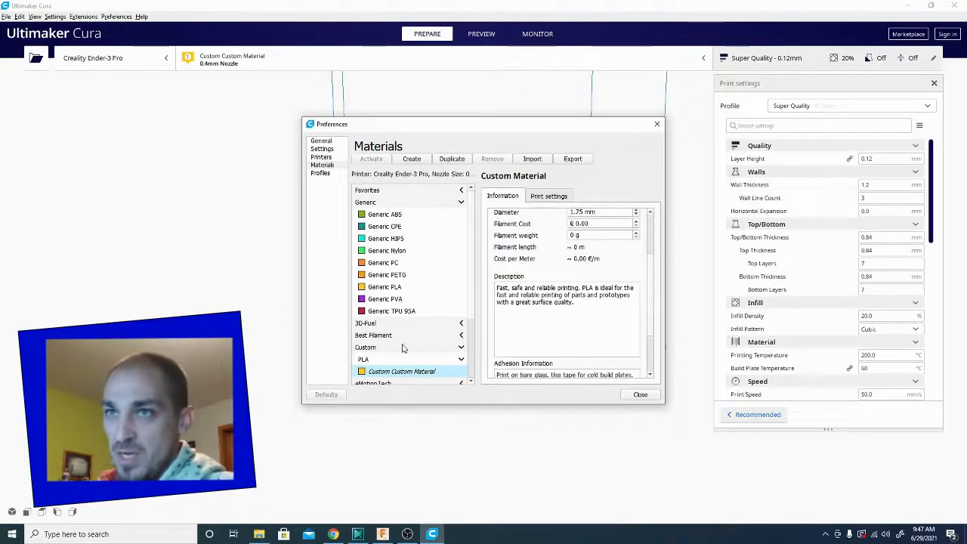
mouse_move(532, 258)
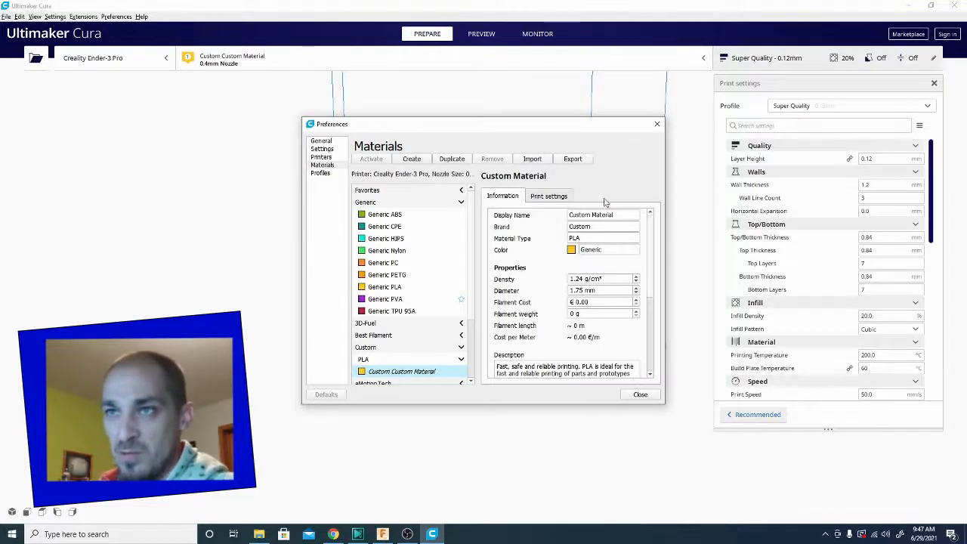
- Set display name Inland PETG+, brand Inland and material type PETG+
click(603, 214)
text(Inland)
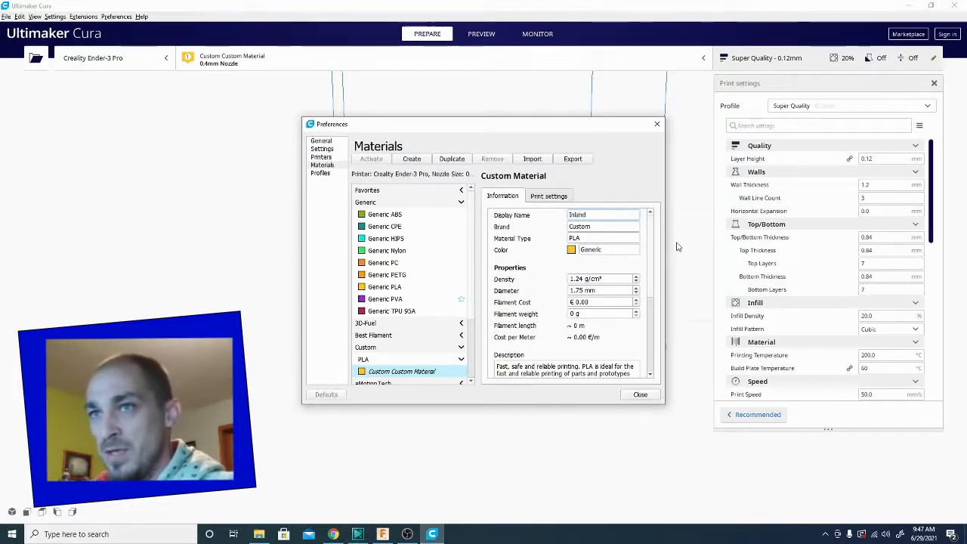
click(602, 214)
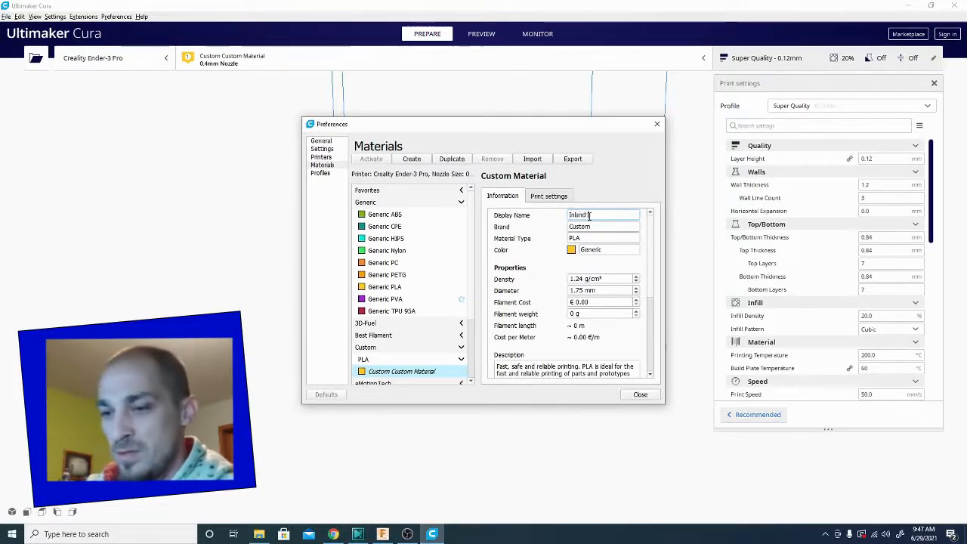
text(PETG+)
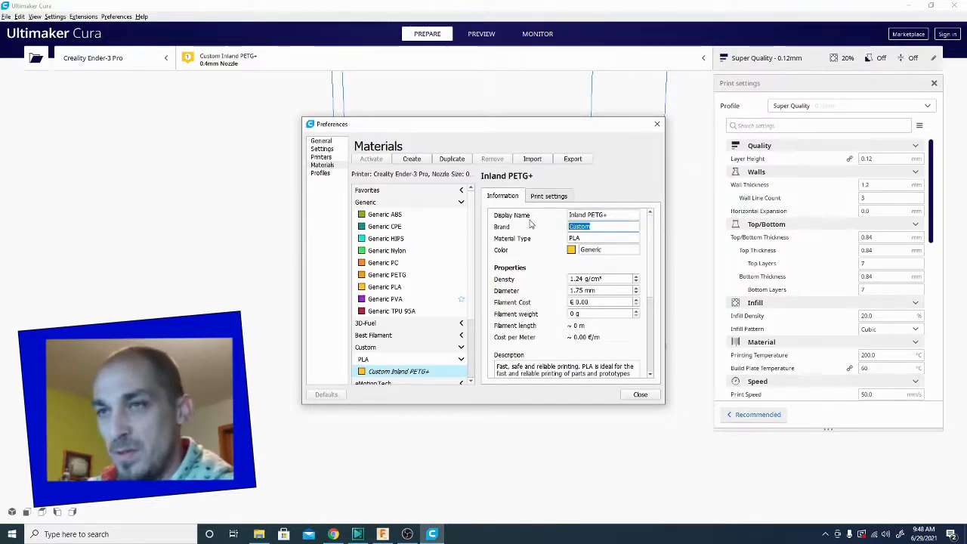
text(Inland)
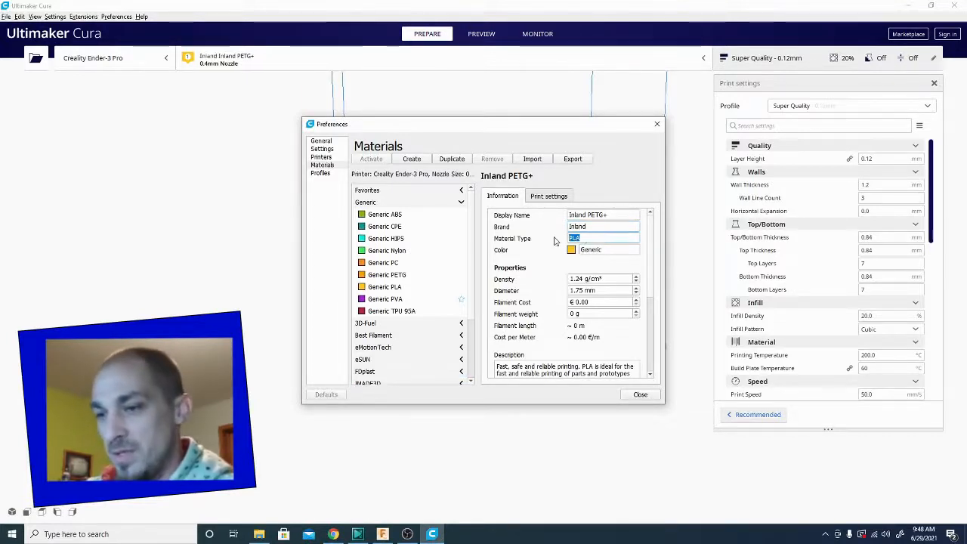
text(PETG+)
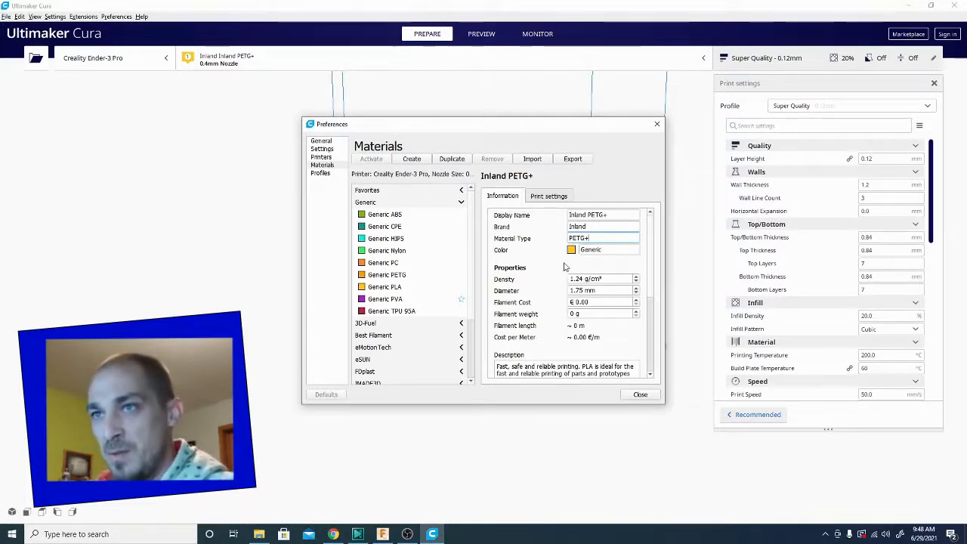
- Assign a blue colour to Inland PETG+ via the colour chooser and confirm it
click(572, 249)
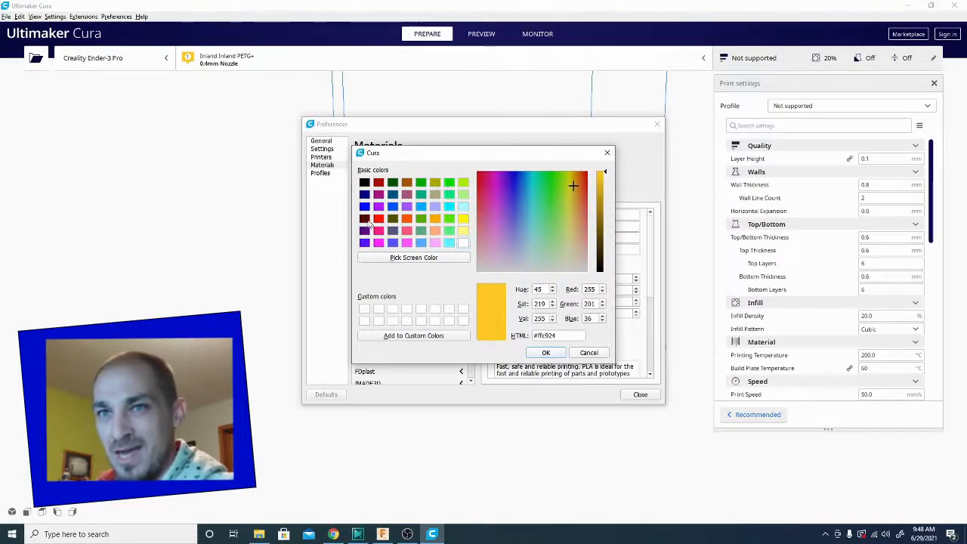
click(364, 193)
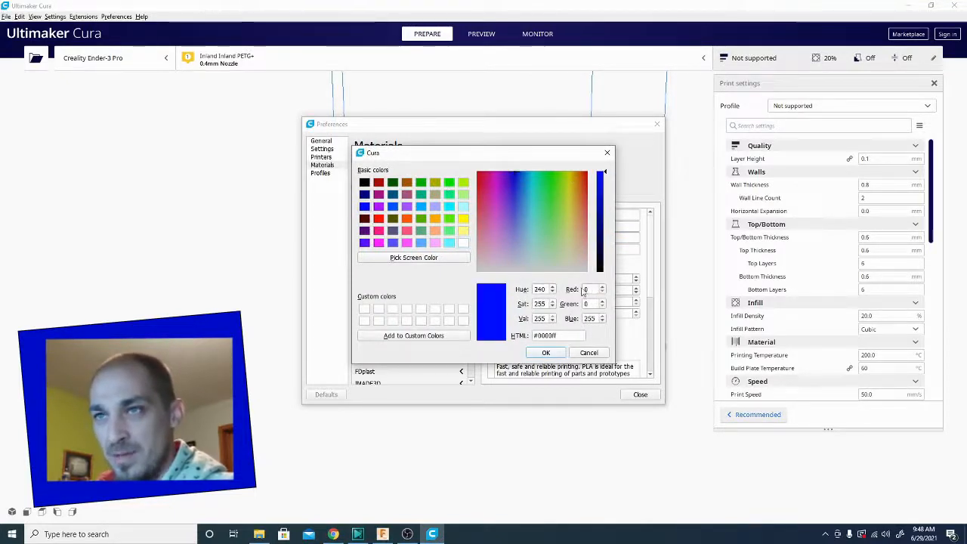
click(589, 352)
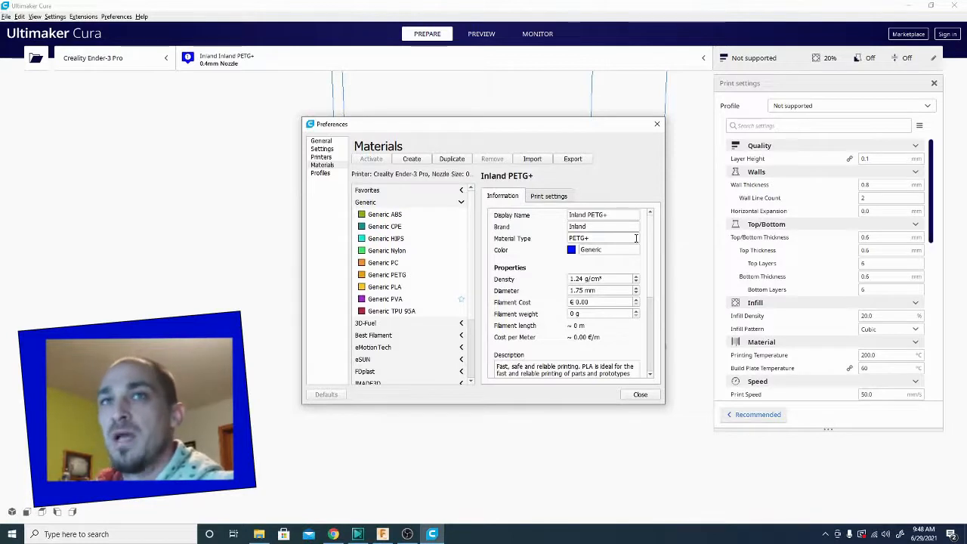
mouse_move(665, 248)
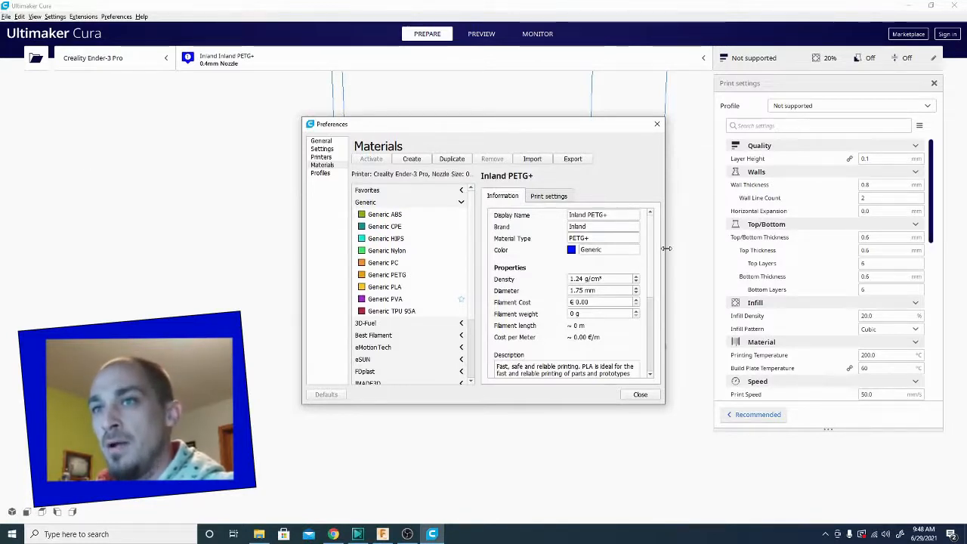
mouse_move(632, 268)
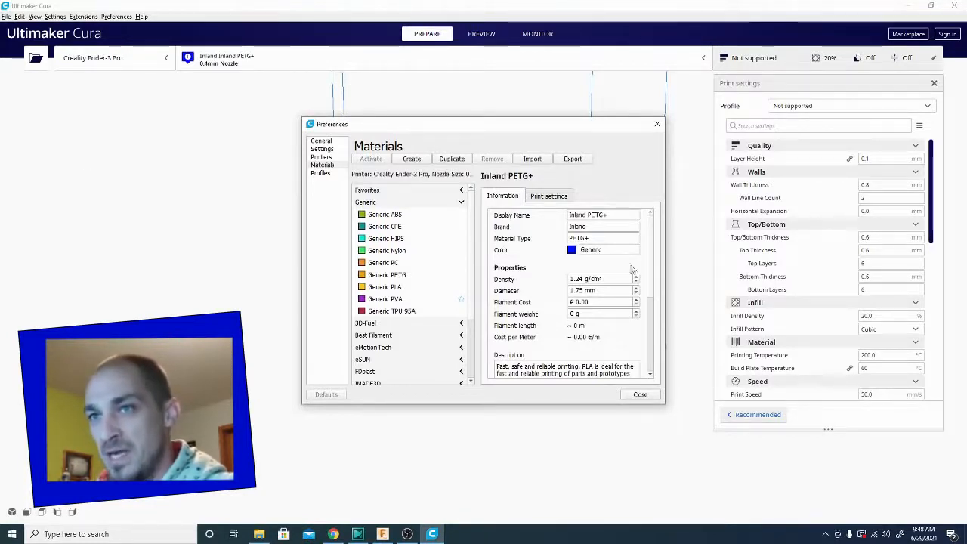
mouse_move(604, 350)
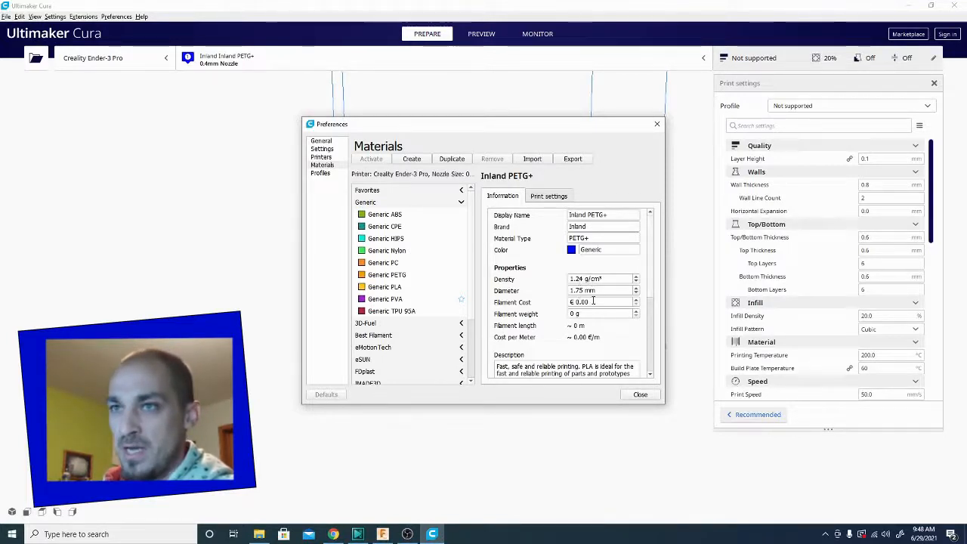
- Enter filament weight 1000 g and filament cost 25.00 for Inland PETG+
click(602, 313)
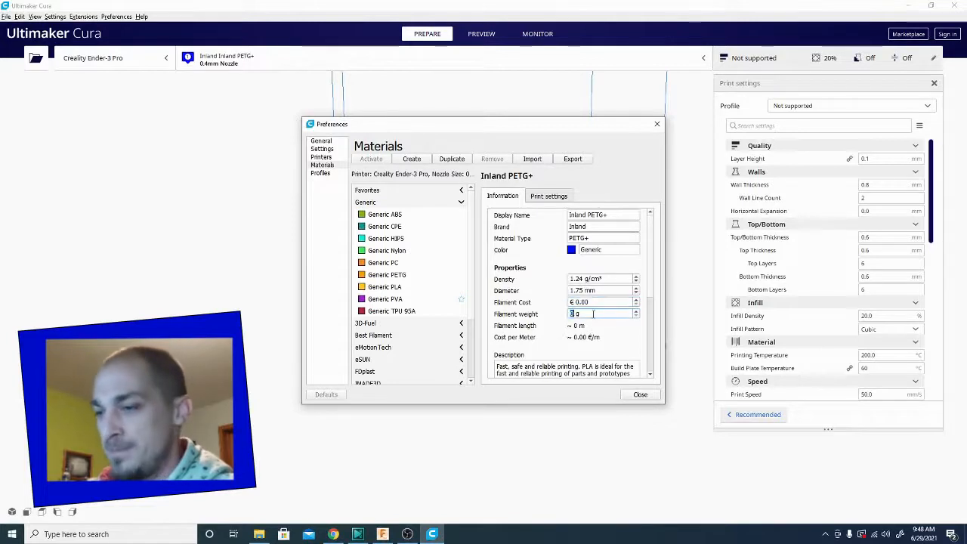
text(1000)
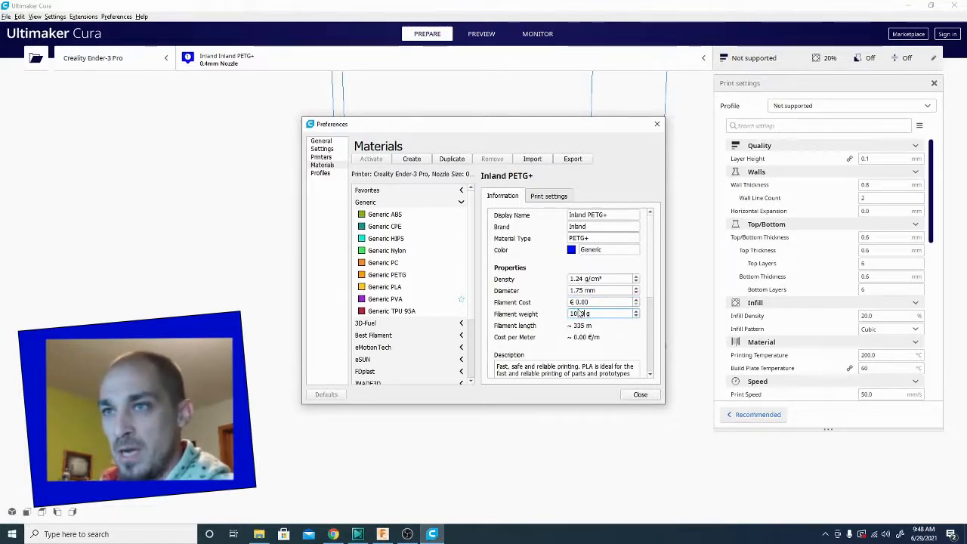
text(1000)
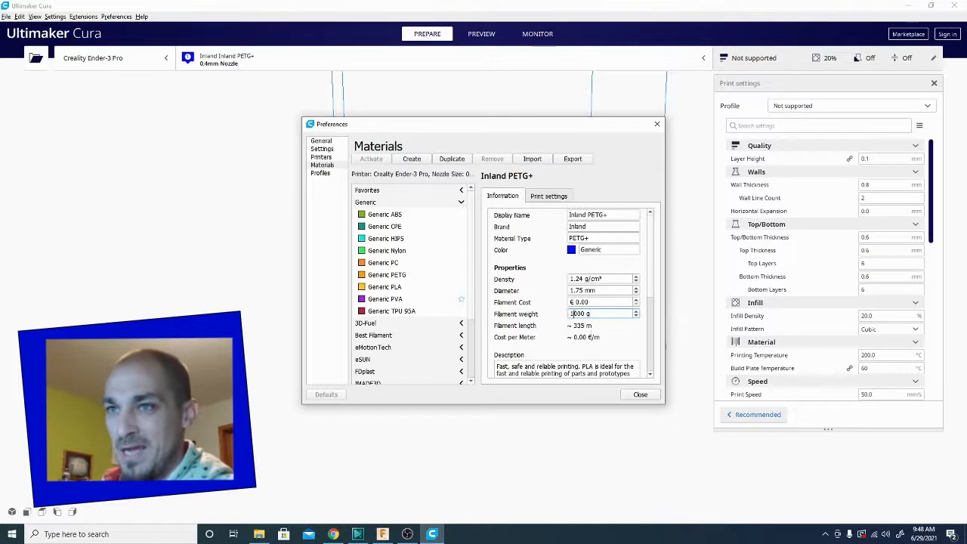
click(601, 302)
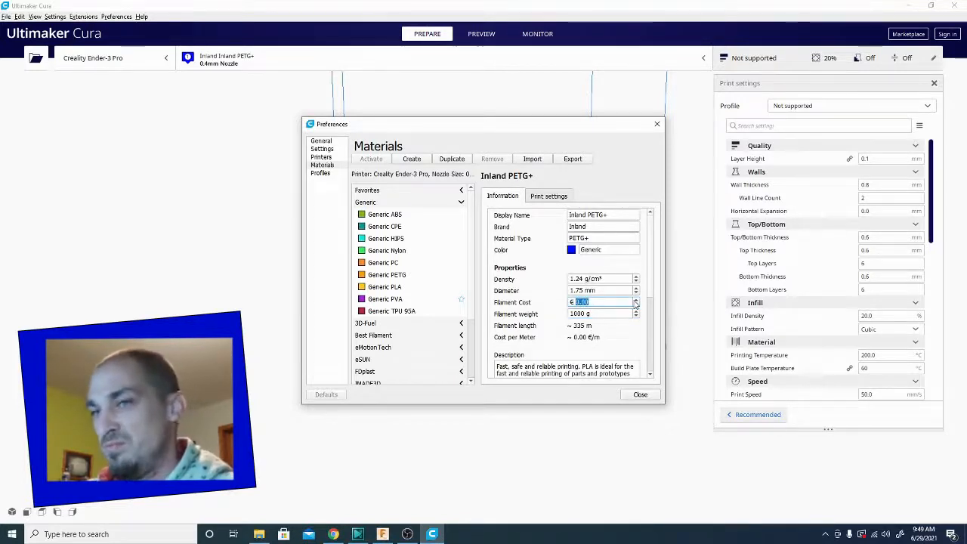
text(25)
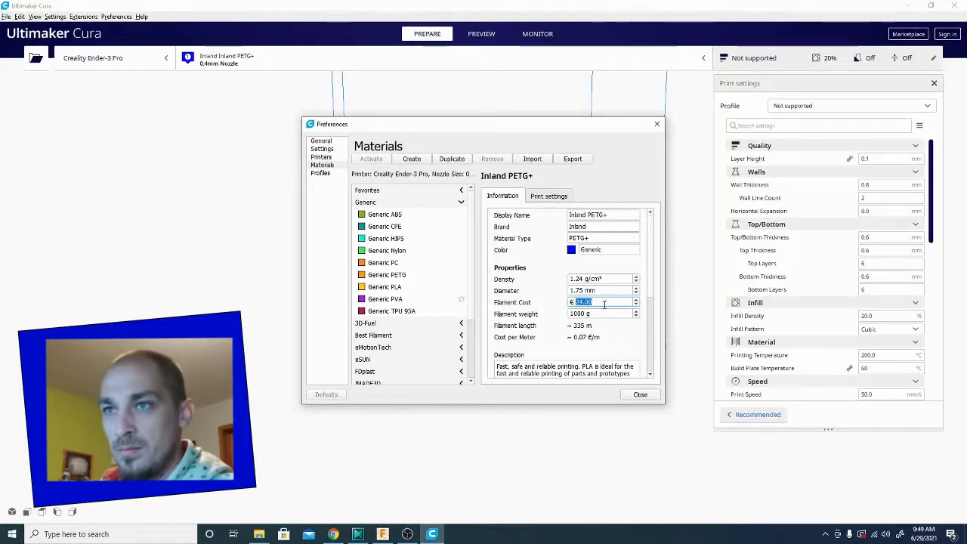
text(25.00)
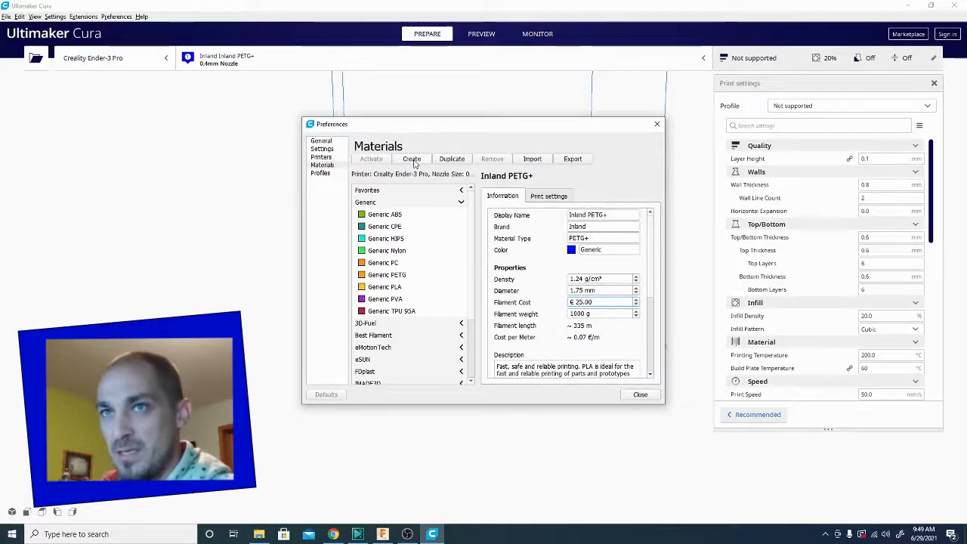
- Create another Custom Material, then reselect Inland PETG+ under the Inland brand
click(411, 159)
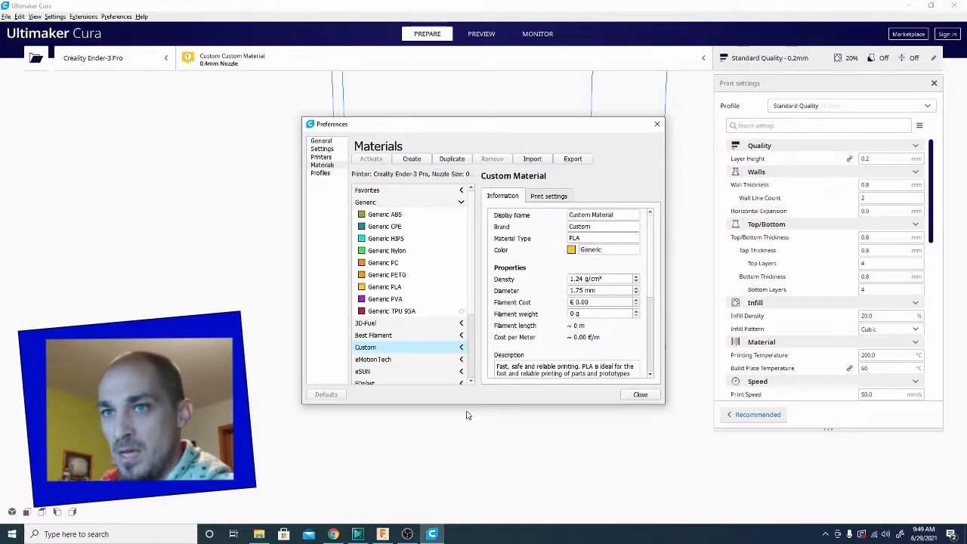
scroll(down, 3)
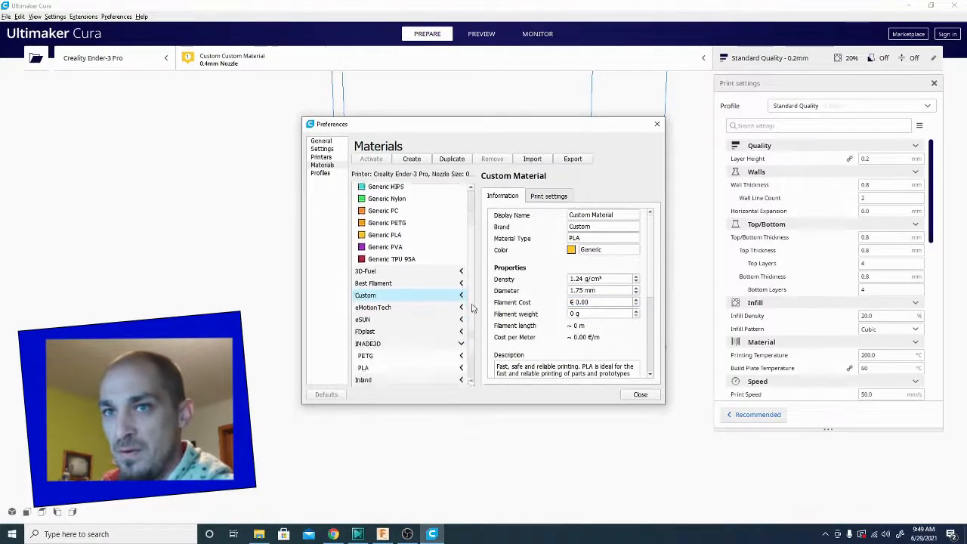
scroll(down, 3)
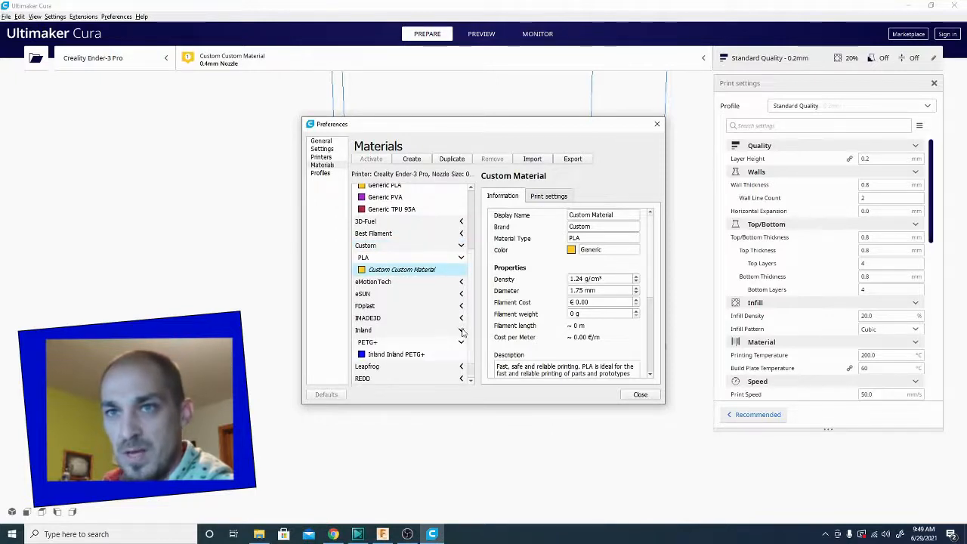
scroll(down, 3)
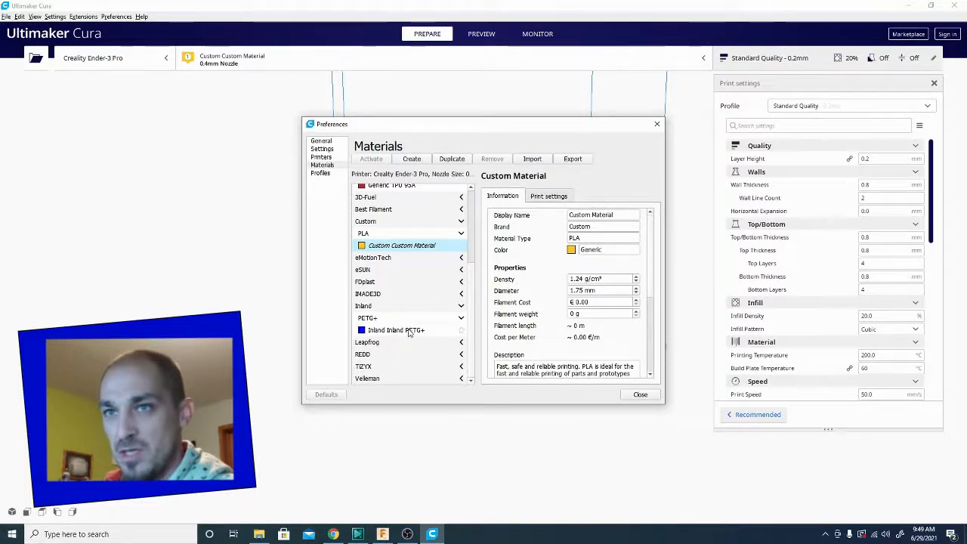
click(396, 329)
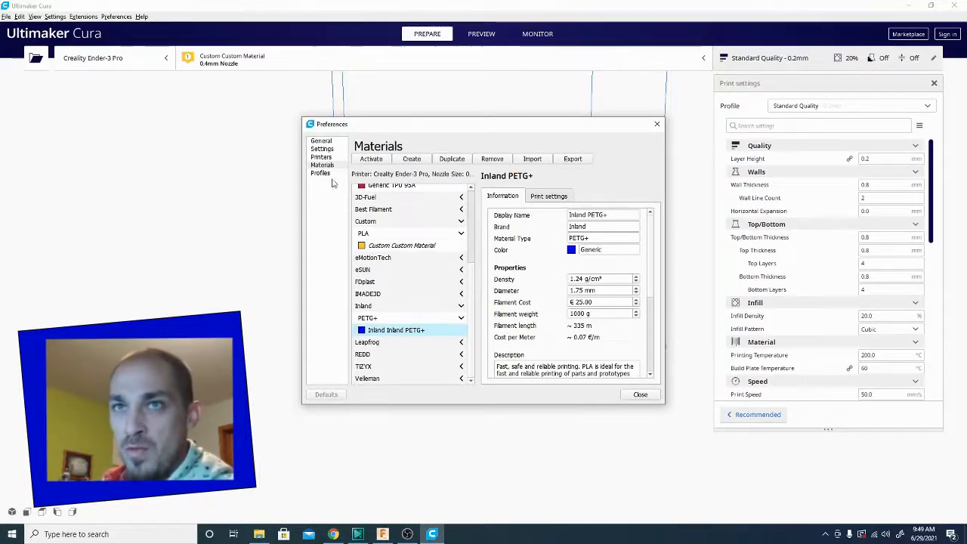
- On the General preferences page, replace the Currency symbol € with $
click(320, 142)
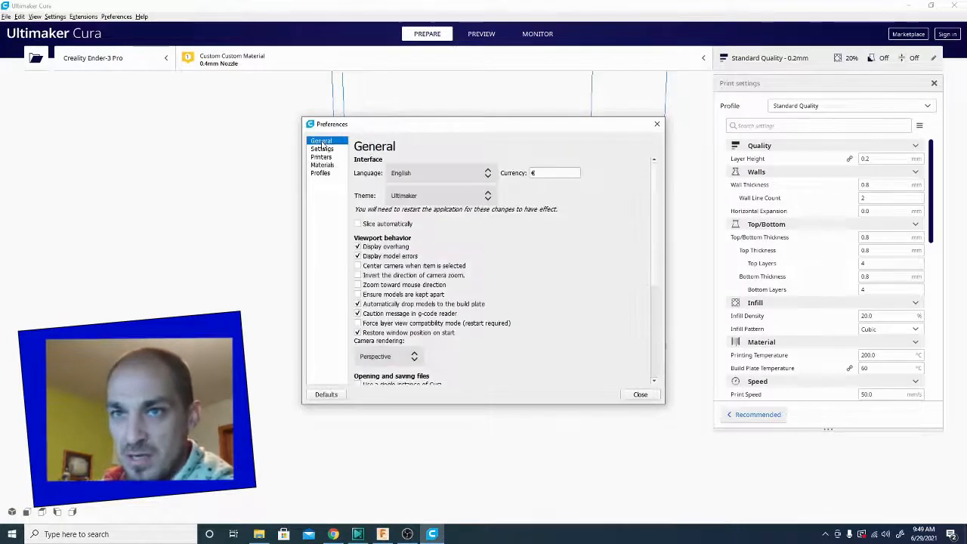
scroll(down, 3)
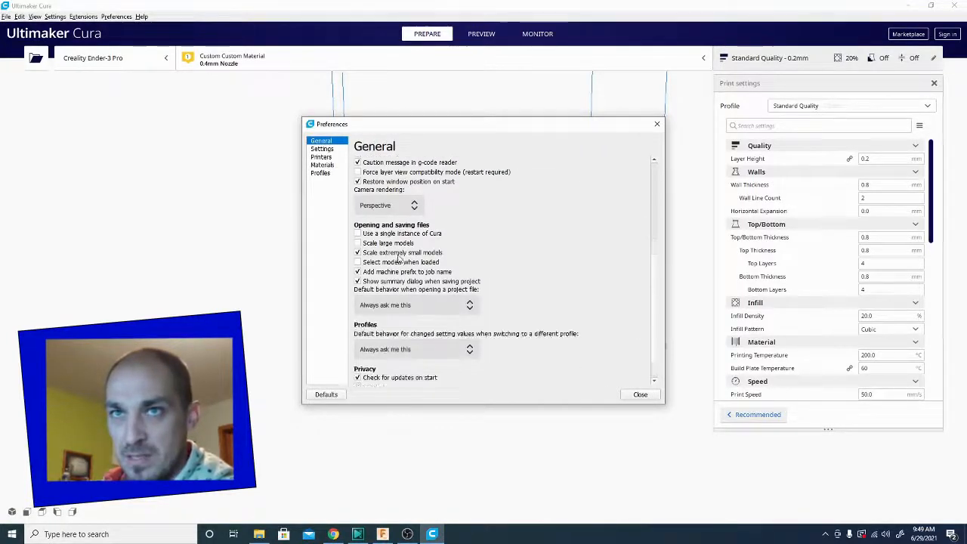
scroll(down, 3)
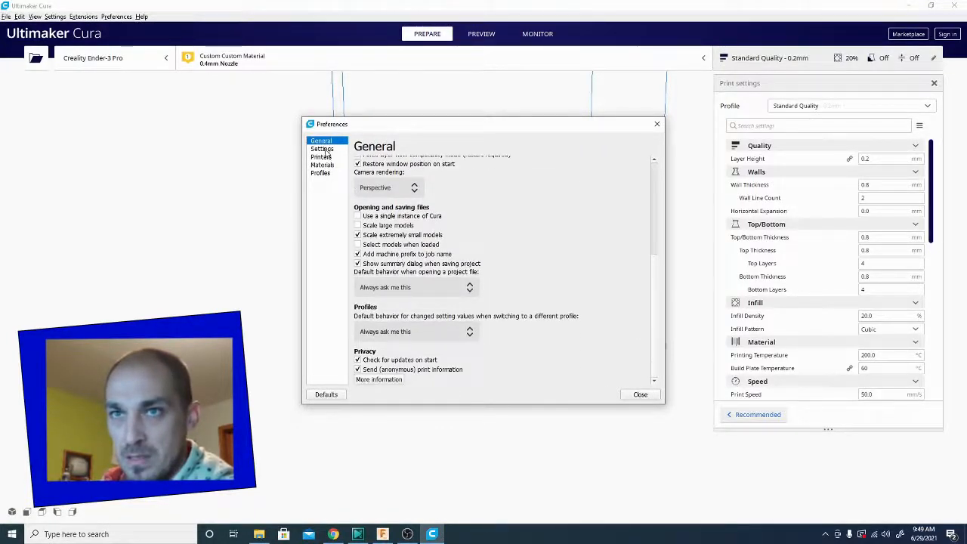
click(322, 148)
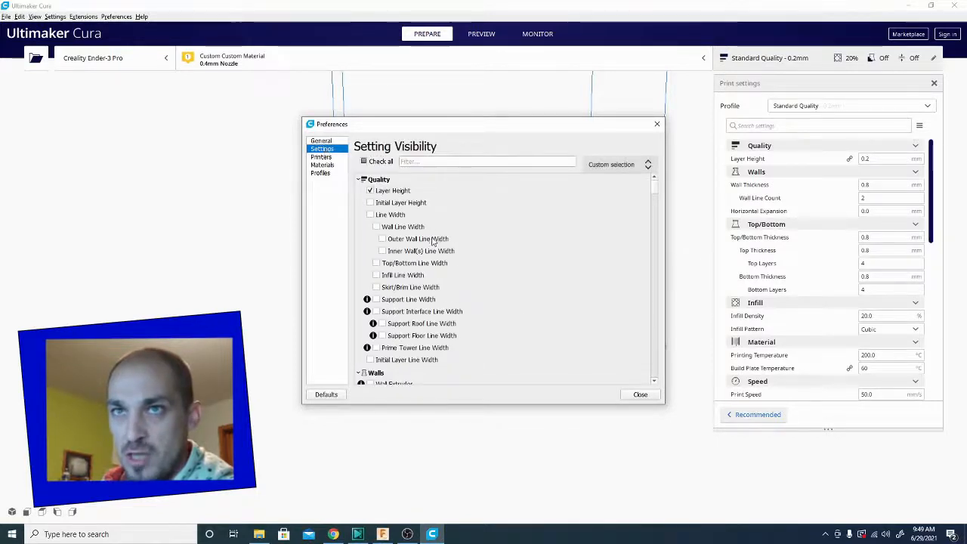
click(320, 141)
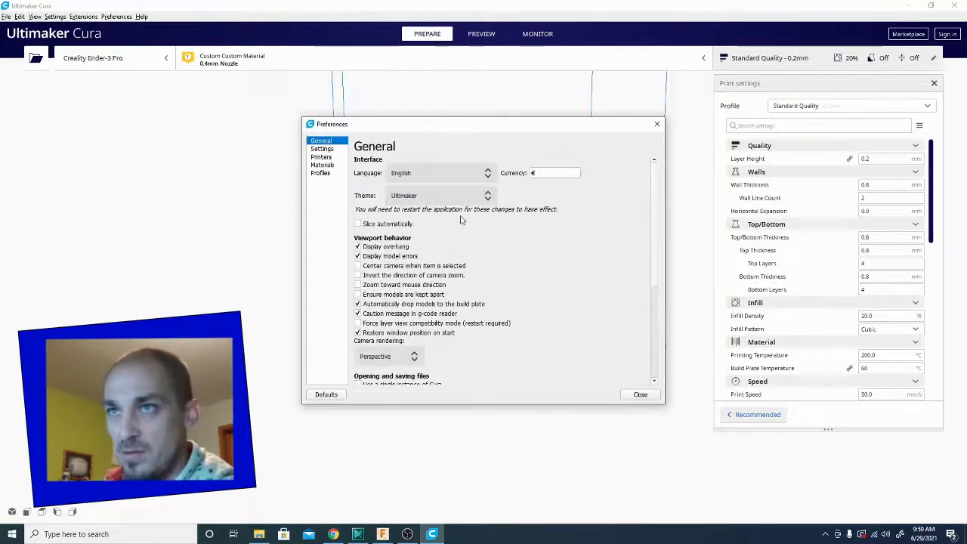
click(554, 172)
text($)
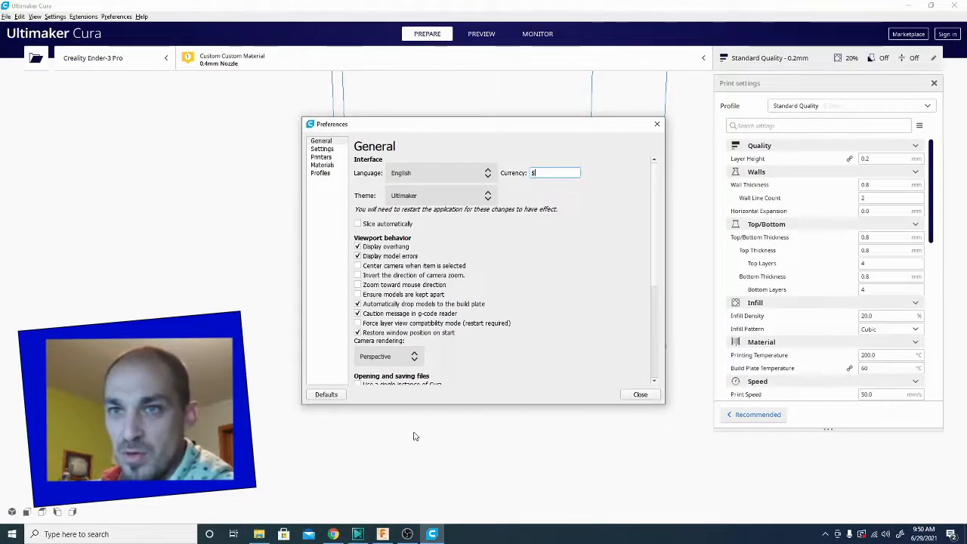
mouse_move(535, 351)
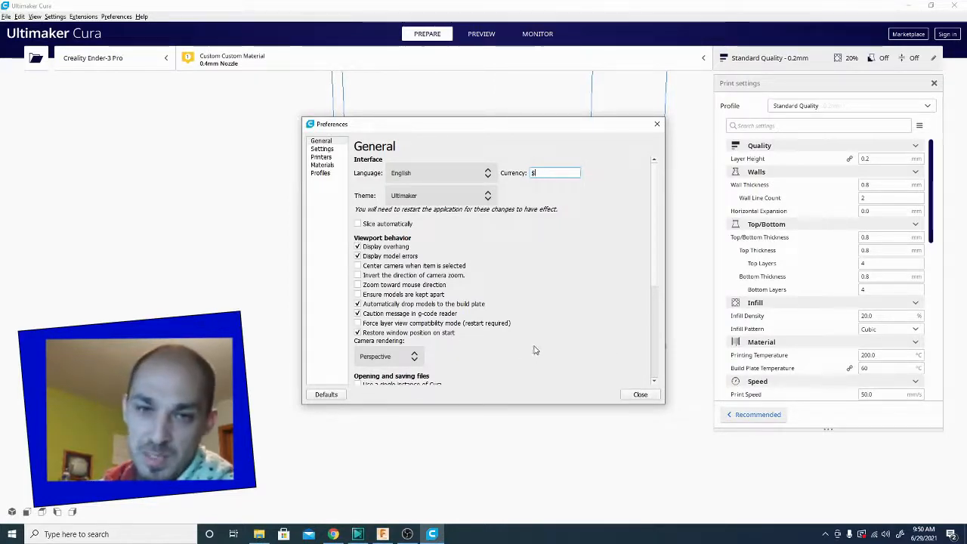
mouse_move(610, 234)
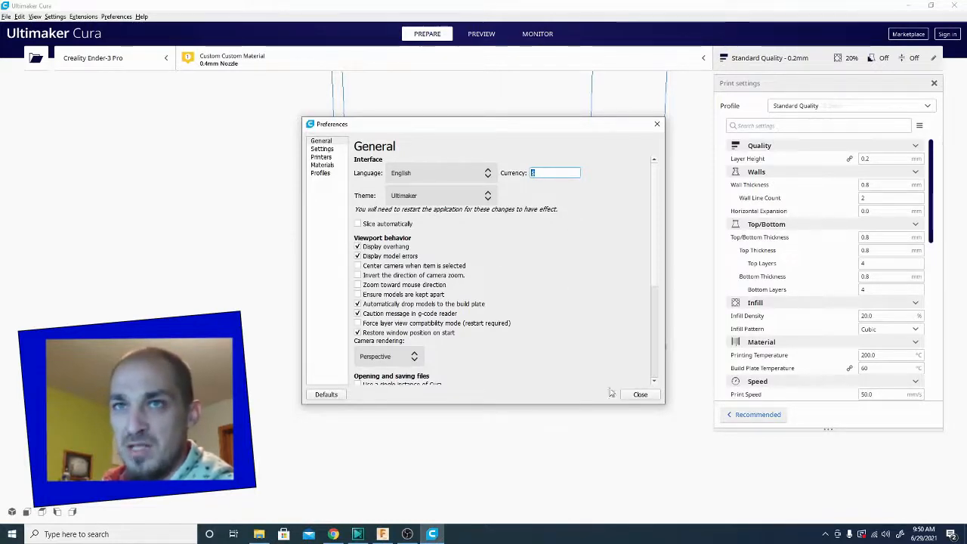
- Return to Materials and select Inland PETG+, now showing $25.00 per 1000 g
click(320, 173)
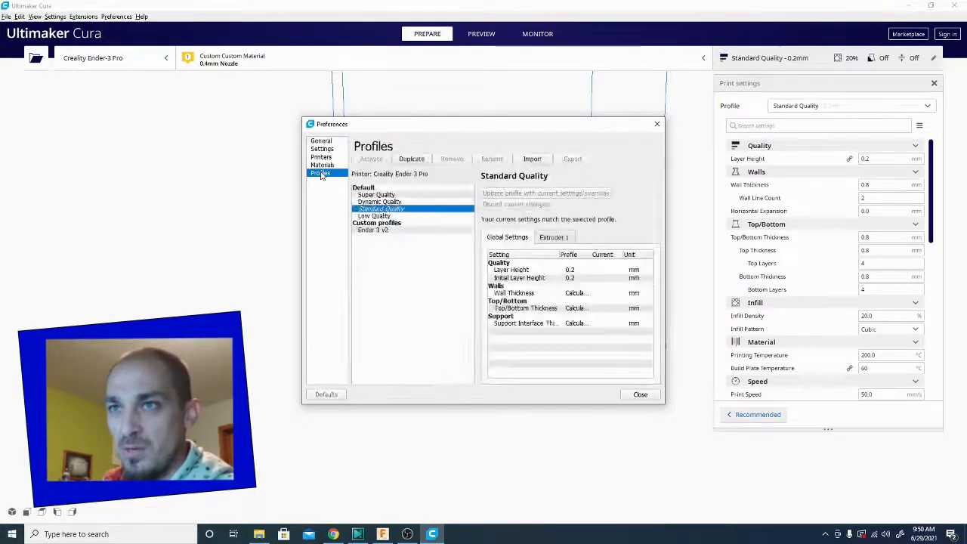
click(322, 164)
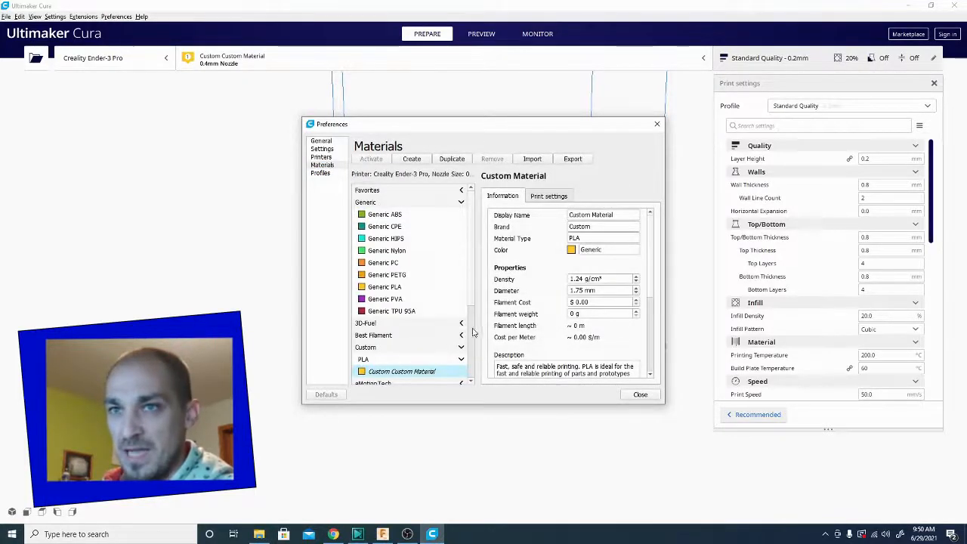
scroll(down, 3)
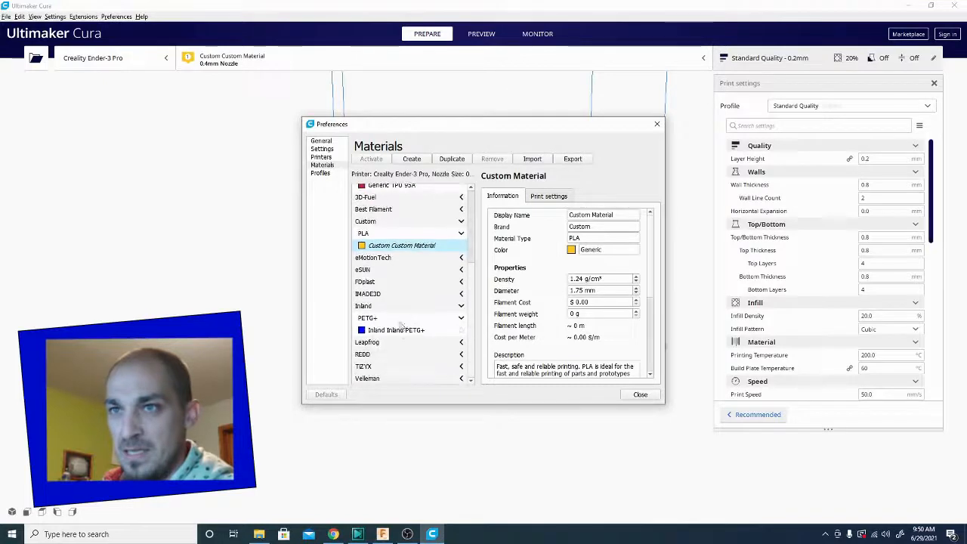
click(396, 329)
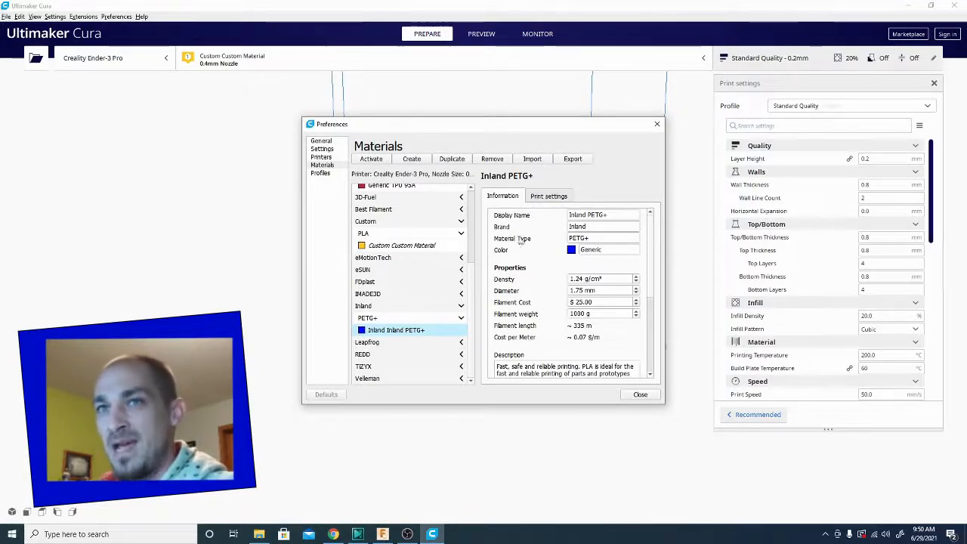
mouse_move(499, 226)
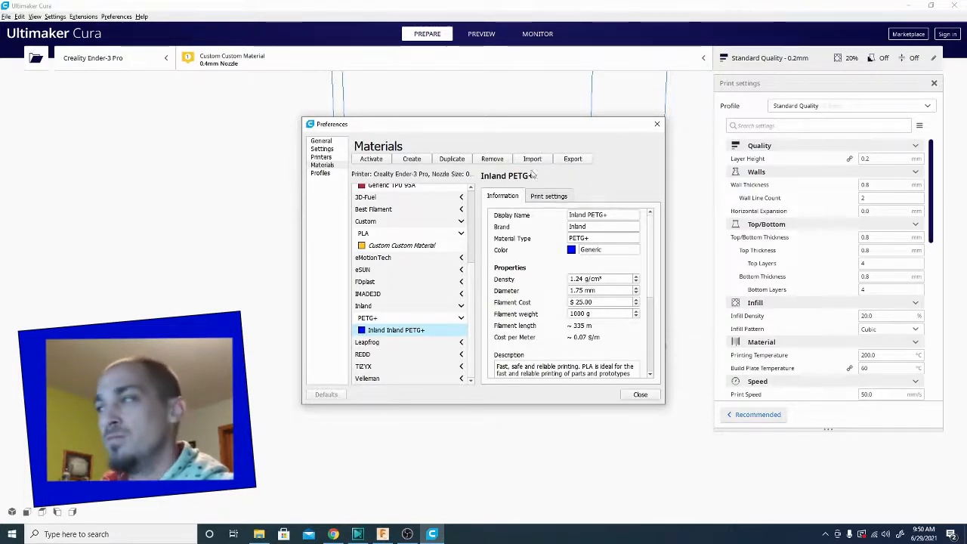
mouse_move(452, 275)
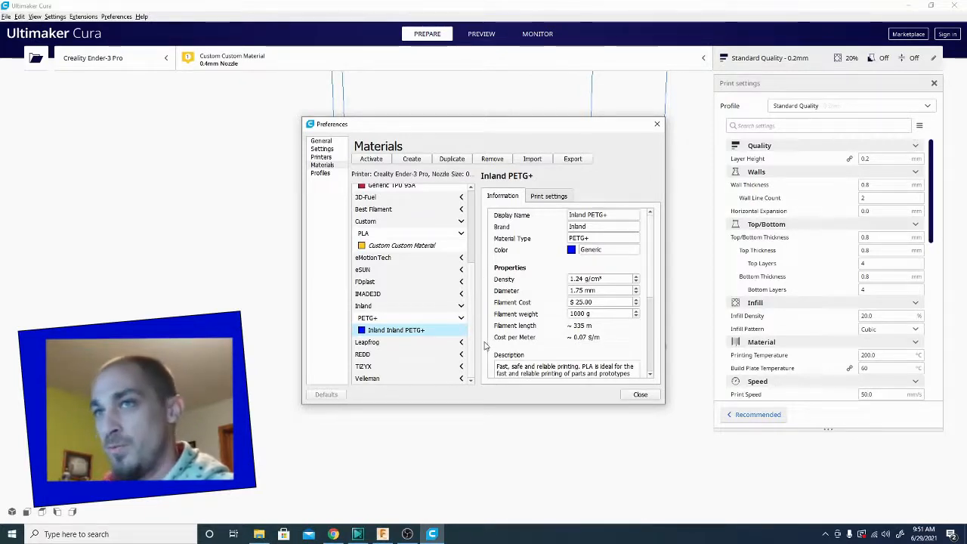
mouse_move(653, 257)
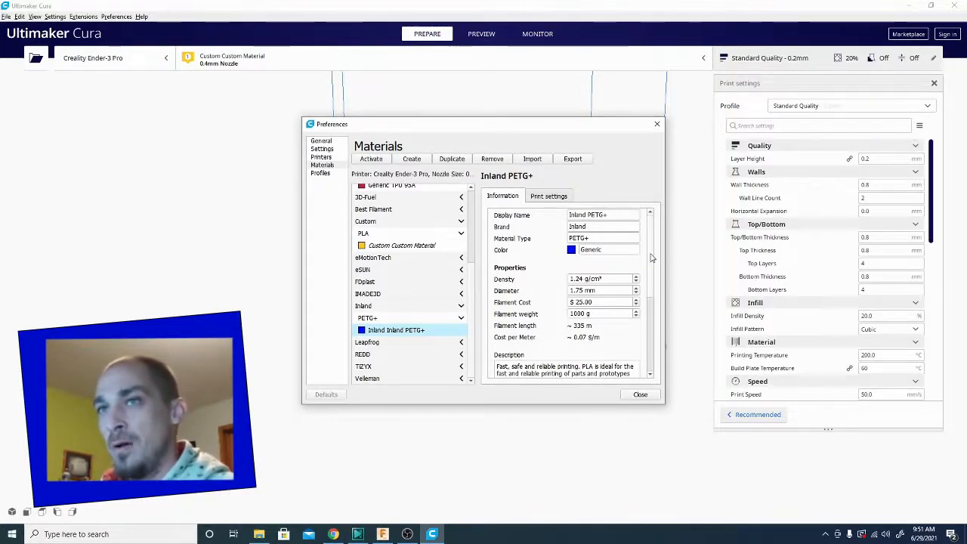
mouse_move(532, 154)
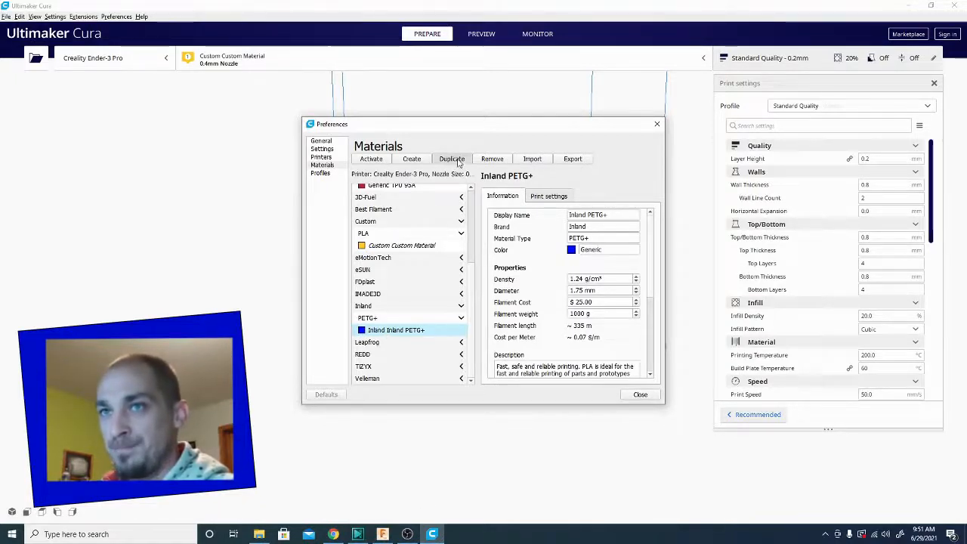
- Duplicate Inland PETG+ and bring up the colour chooser for the copy
click(452, 158)
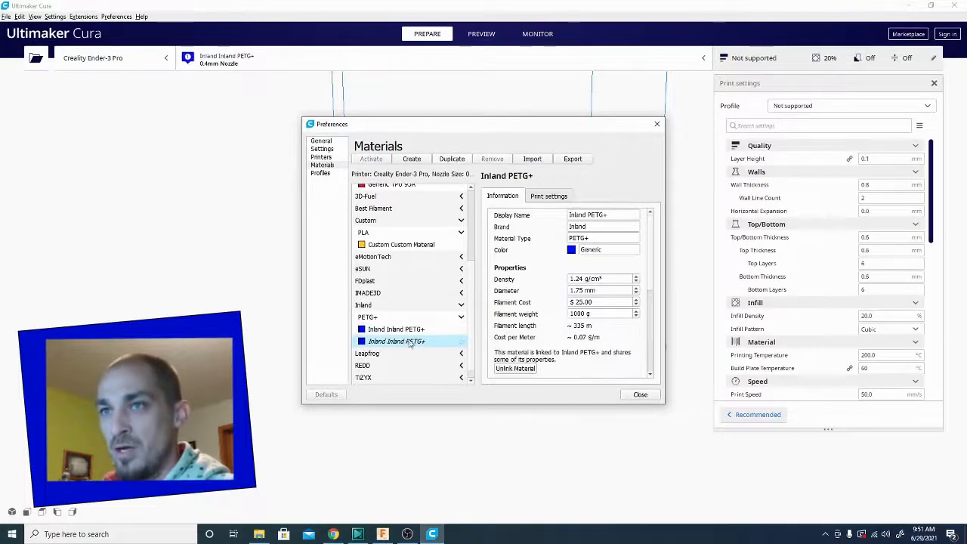
click(571, 250)
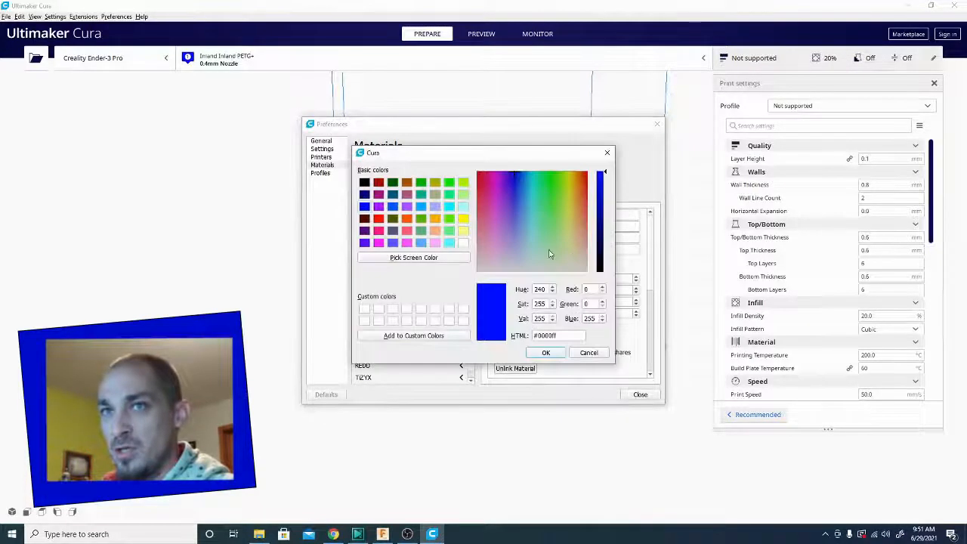